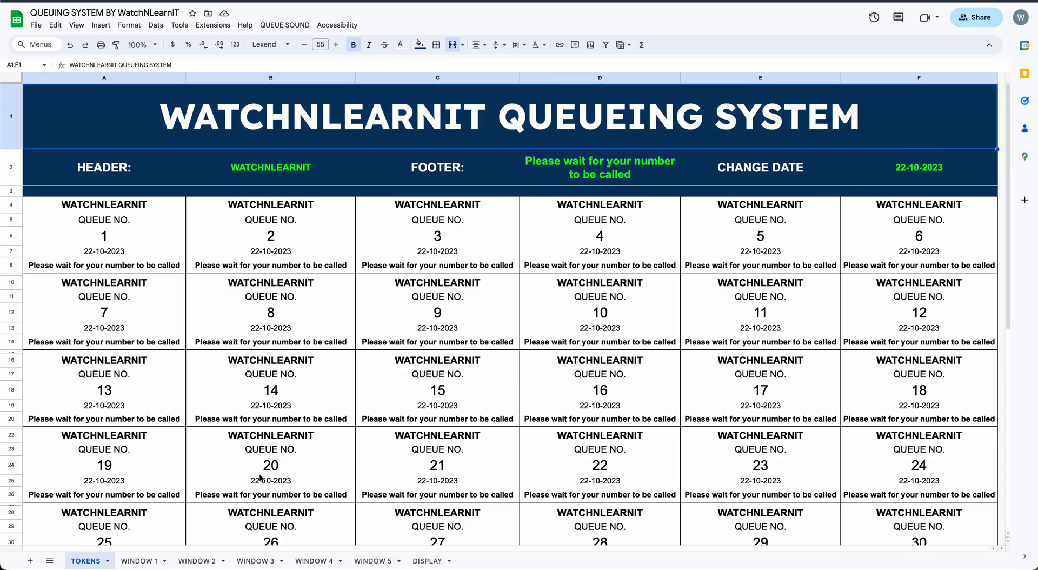
Step: Tick SERVING for tokens 1–5 on WINDOW 1–5 and bring up the DISPLAY sheet
left_click(139, 560)
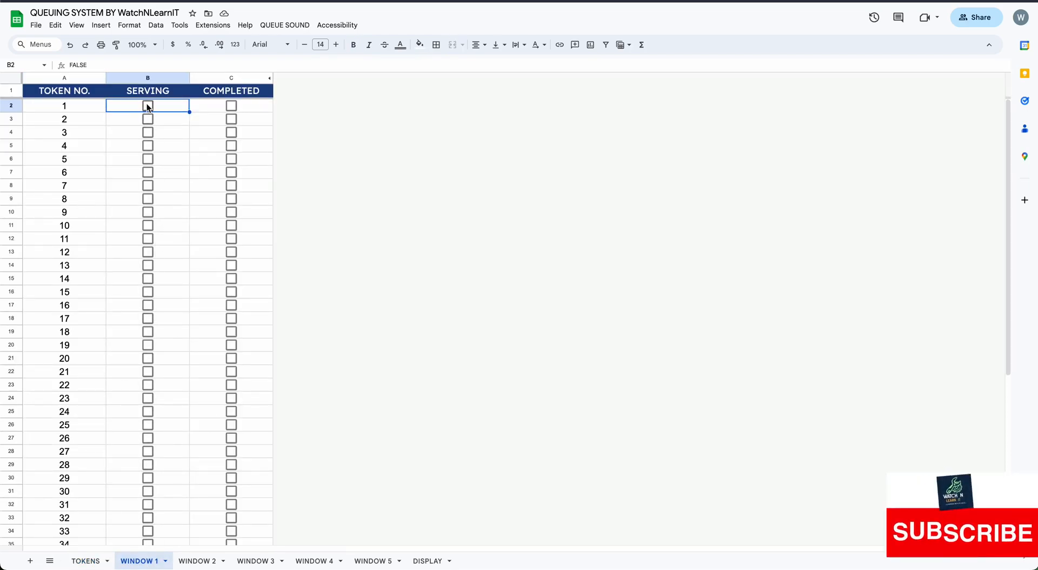
left_click(147, 106)
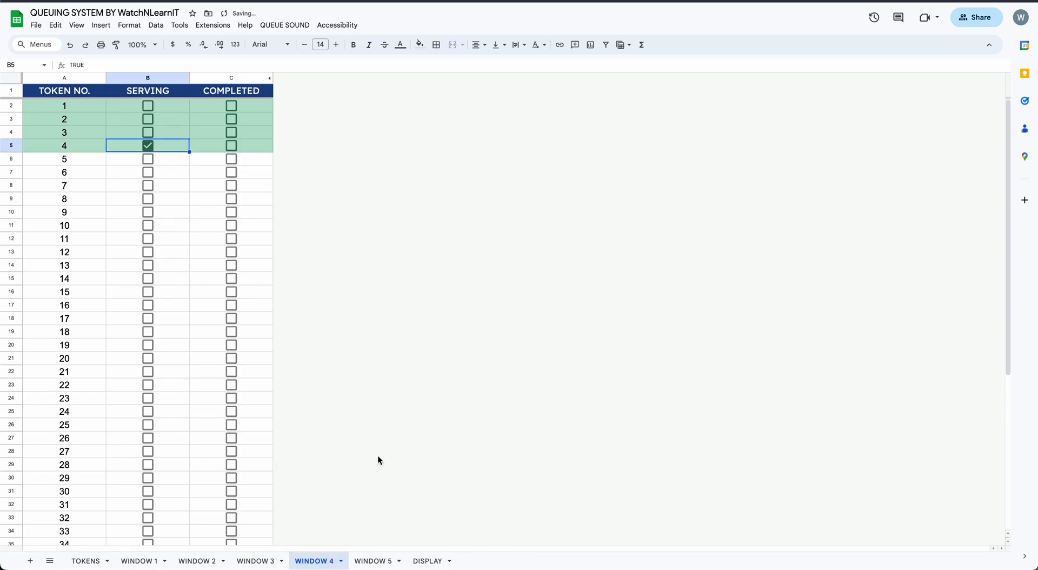
left_click(372, 560)
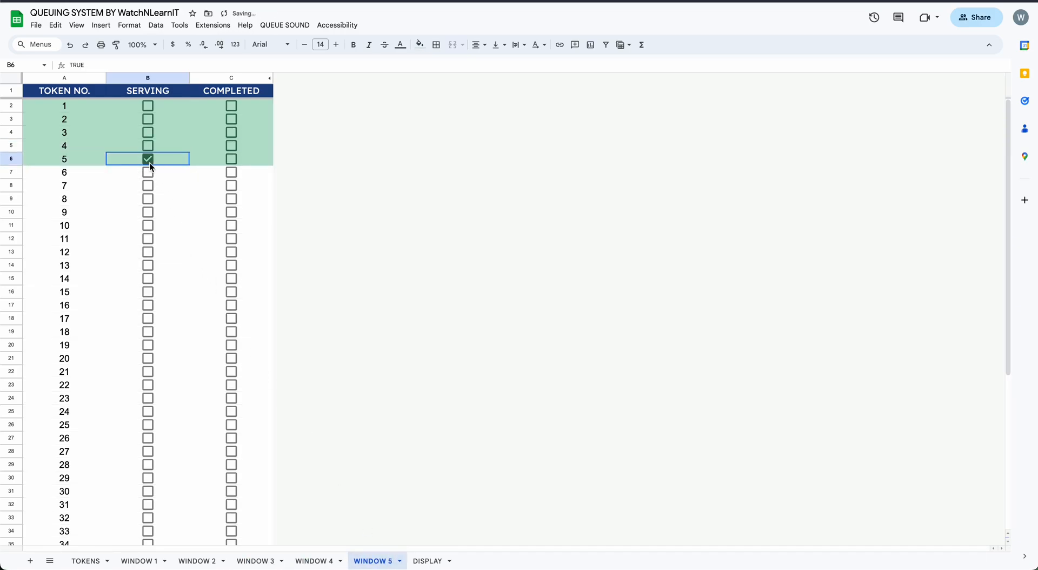
left_click(428, 561)
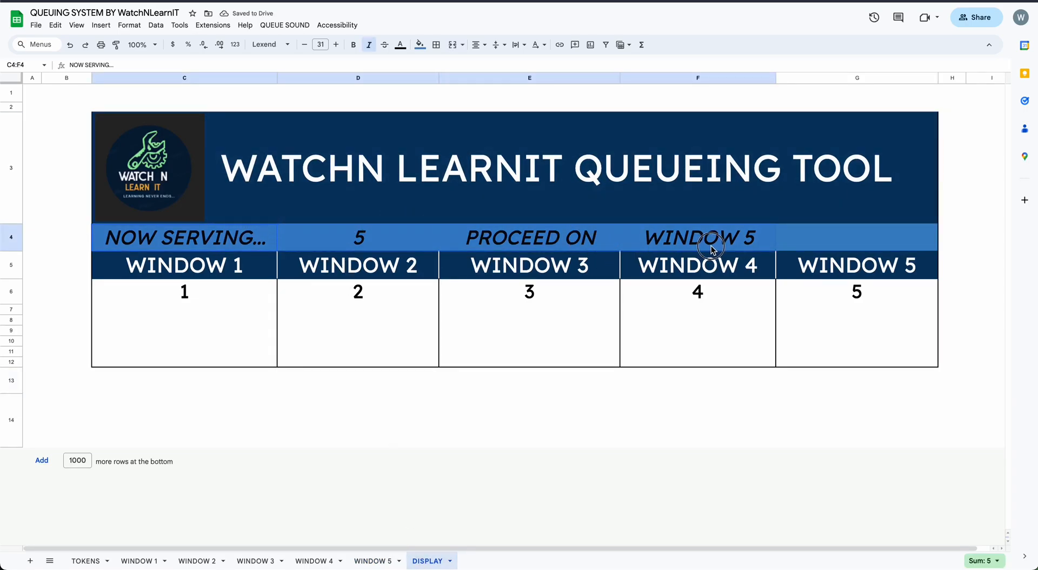
Step: Tick SERVING for token 6 on WINDOW 1 and check it on the display
left_click(358, 236)
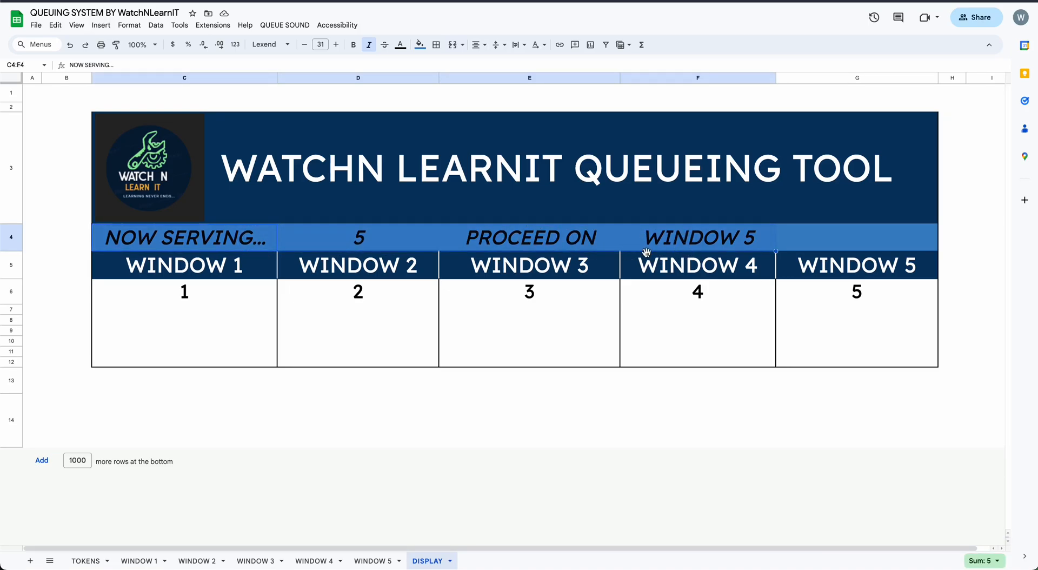
left_click(139, 561)
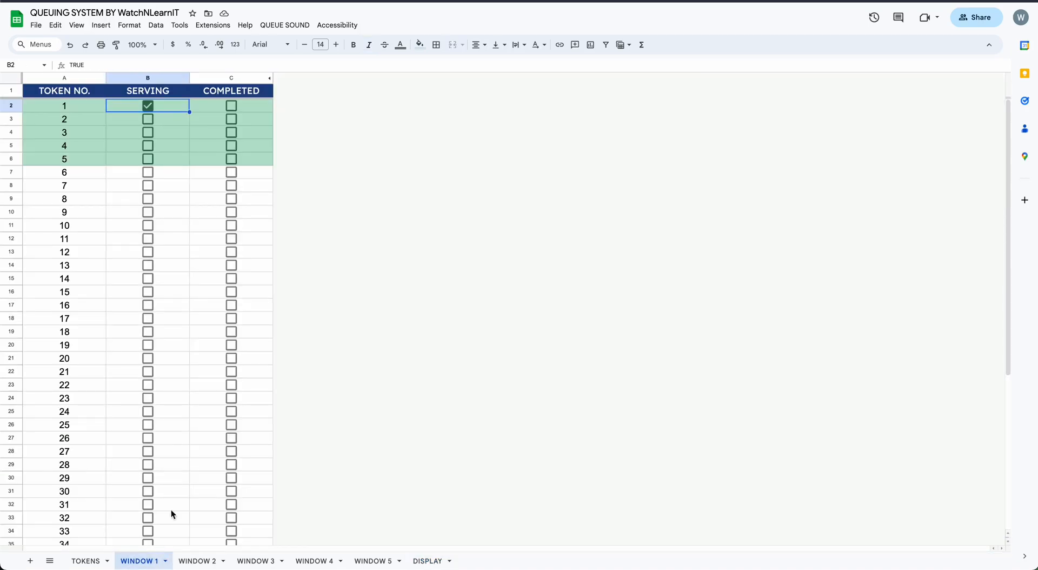
left_click(148, 172)
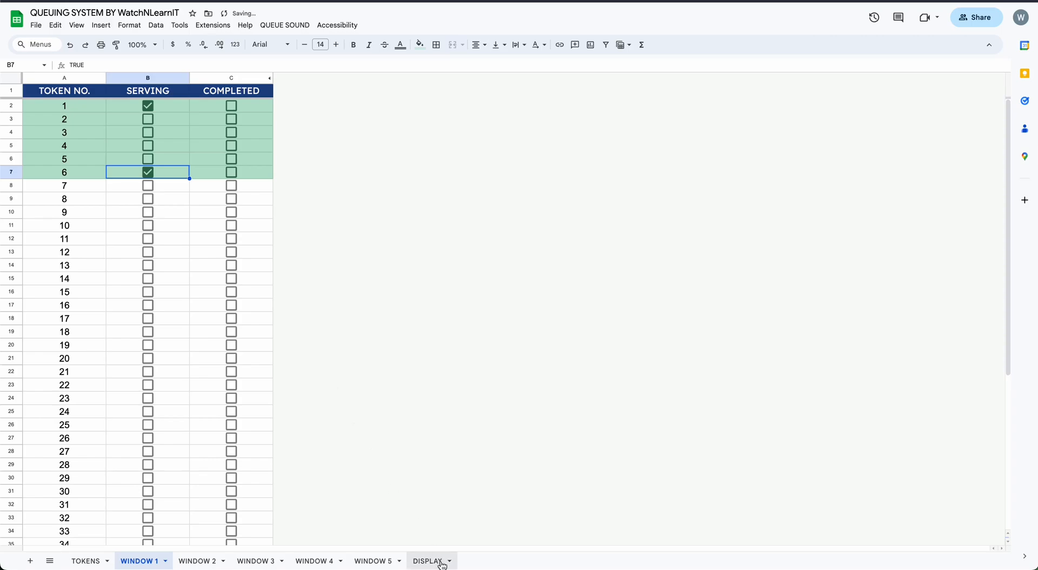
left_click(428, 561)
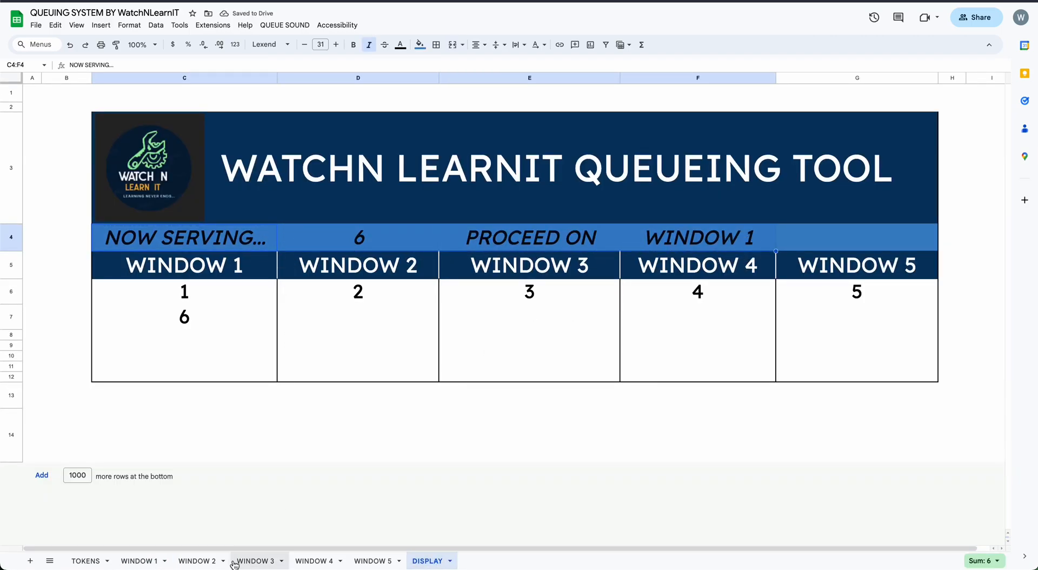
Step: Serve tokens 7–11 on WINDOW 2 so the display calls 11 at Window 2
left_click(197, 560)
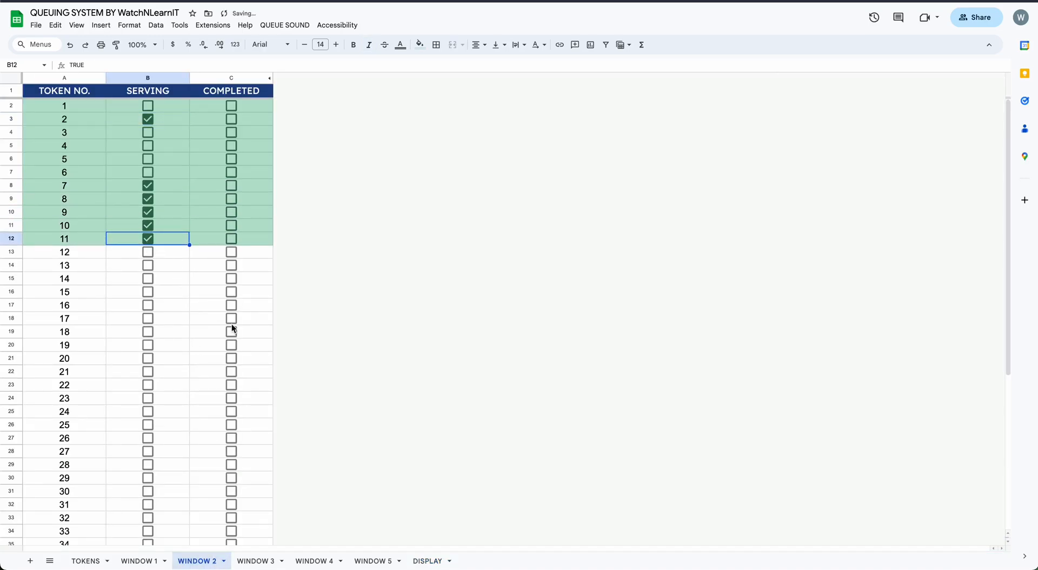
left_click(427, 560)
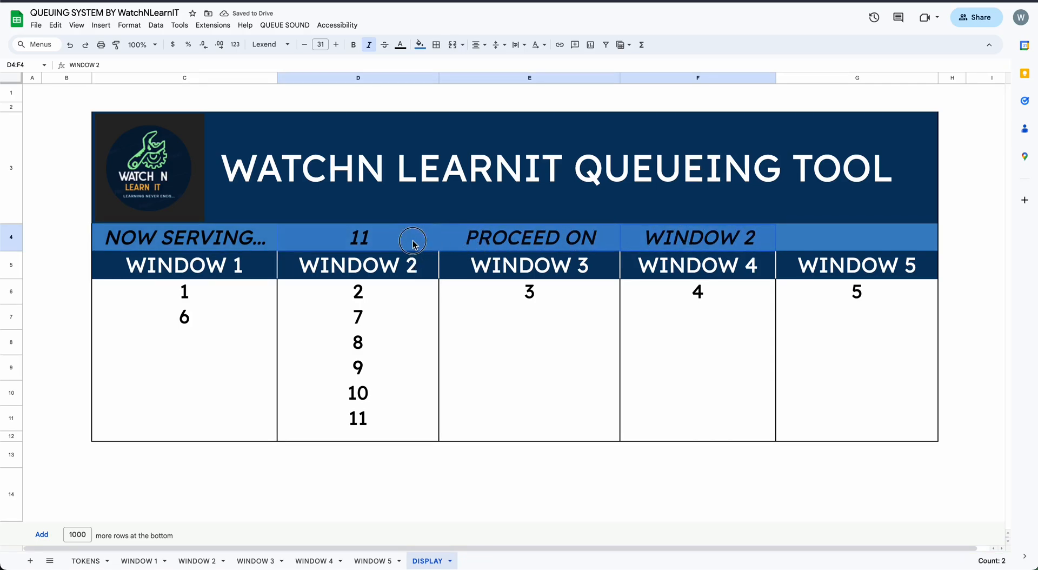
left_click(184, 237)
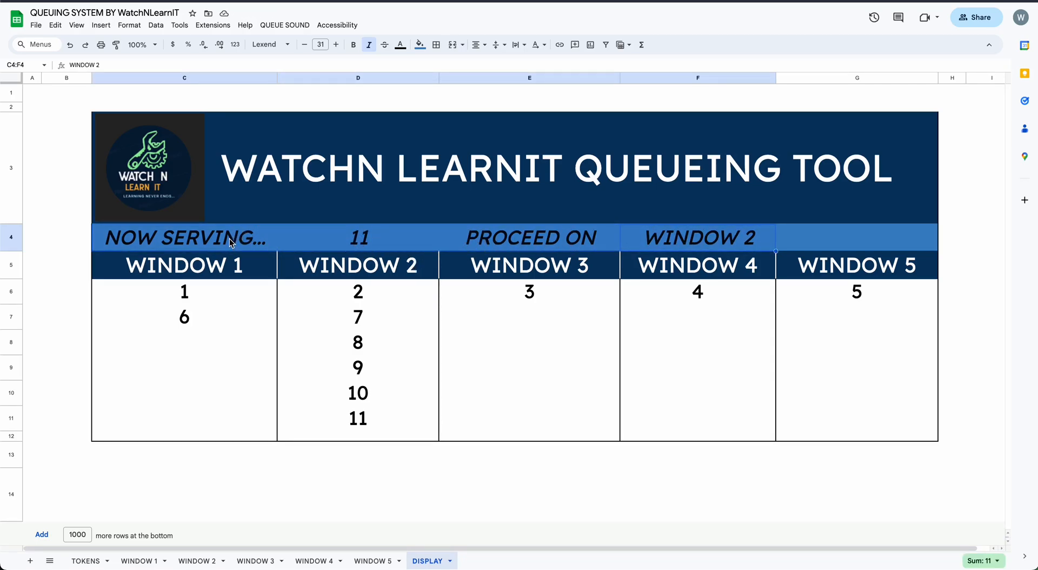
left_click(285, 25)
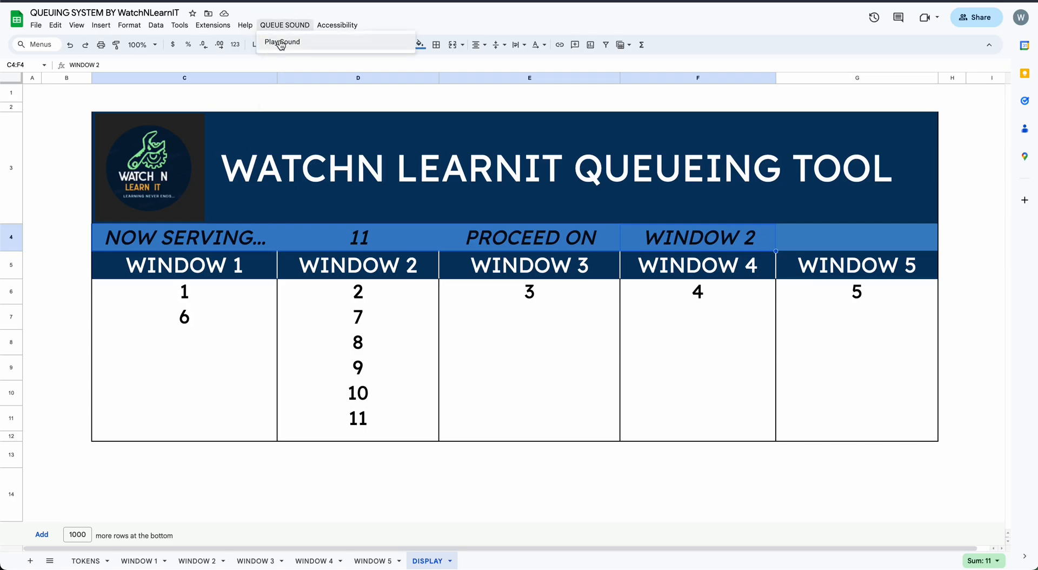
Step: Play the Now Serving announcement for token 11 at Window 2
left_click(282, 42)
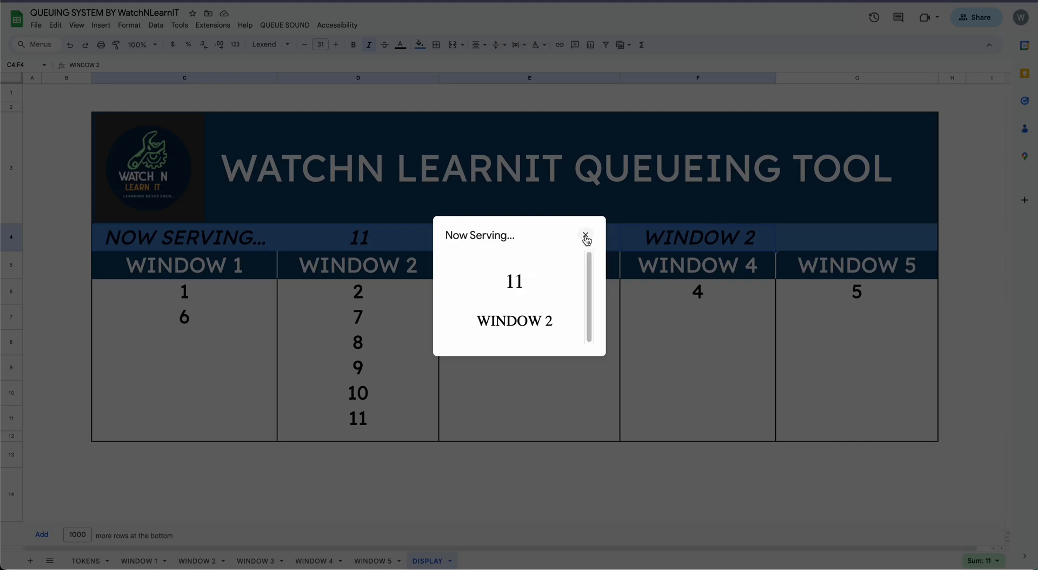
mouse_move(585, 237)
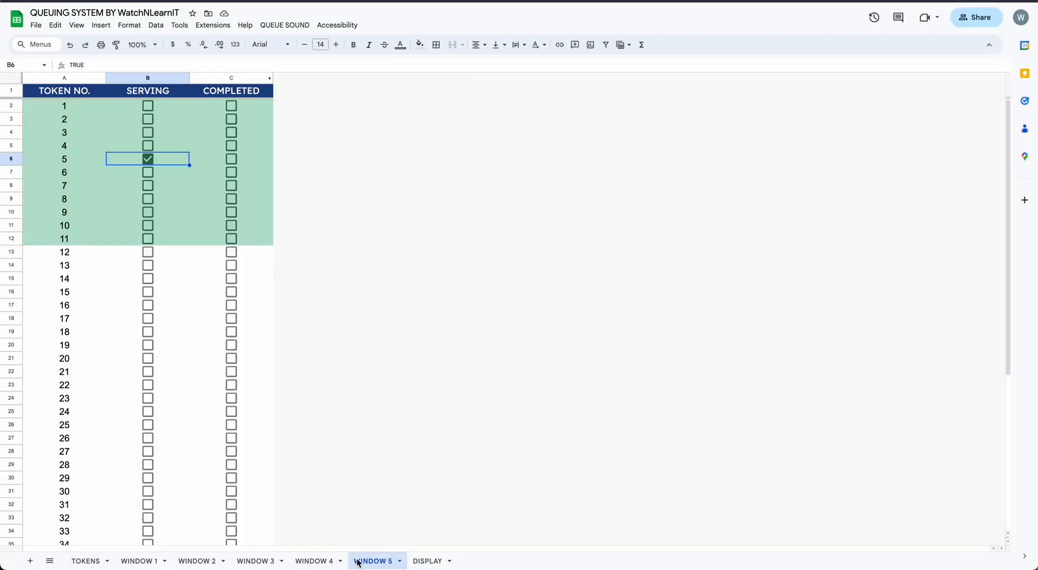
Step: Tick COMPLETED for token 6 on WINDOW 1
left_click(256, 561)
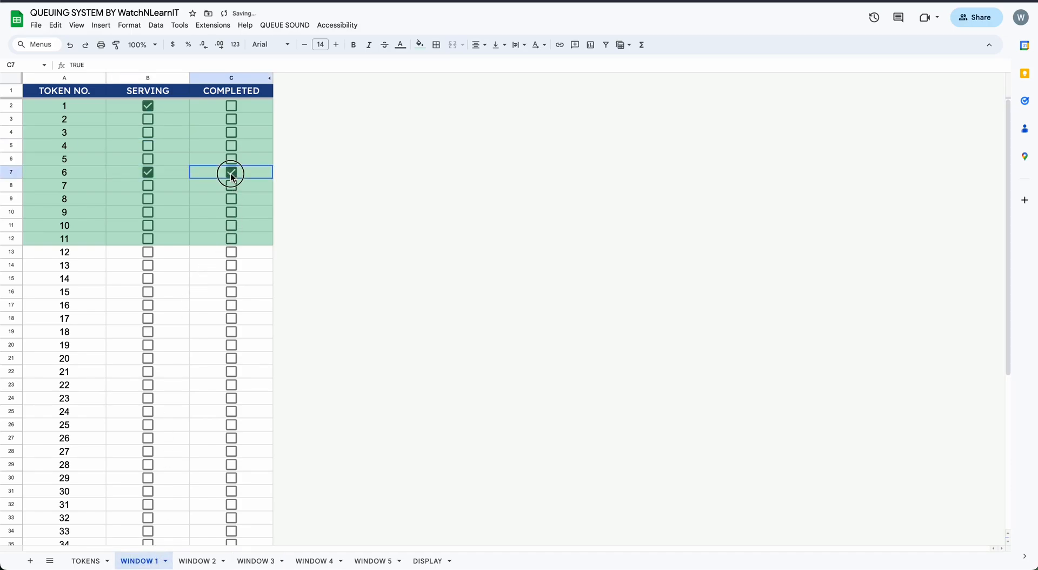
left_click(231, 172)
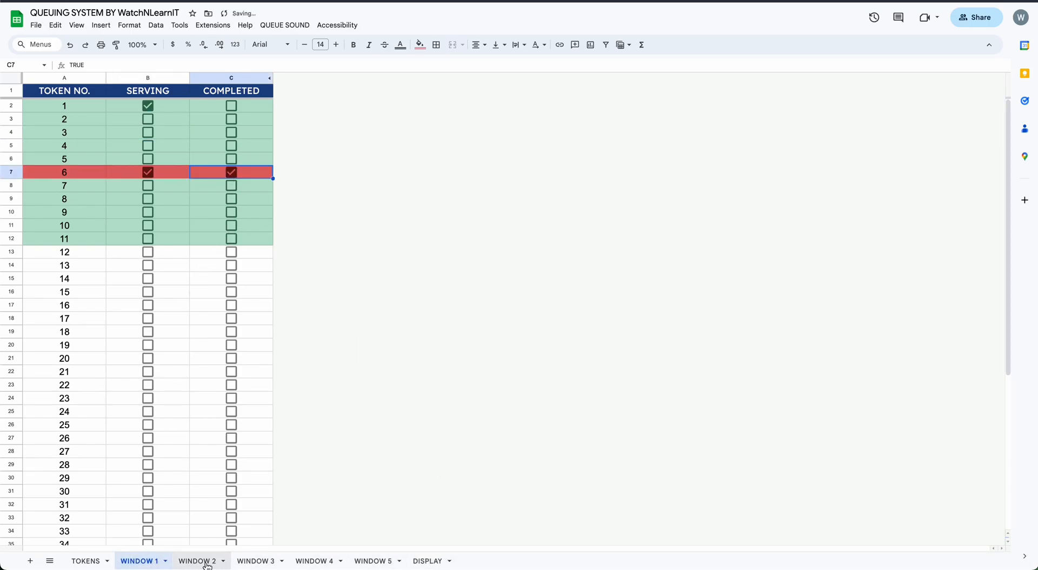
left_click(196, 560)
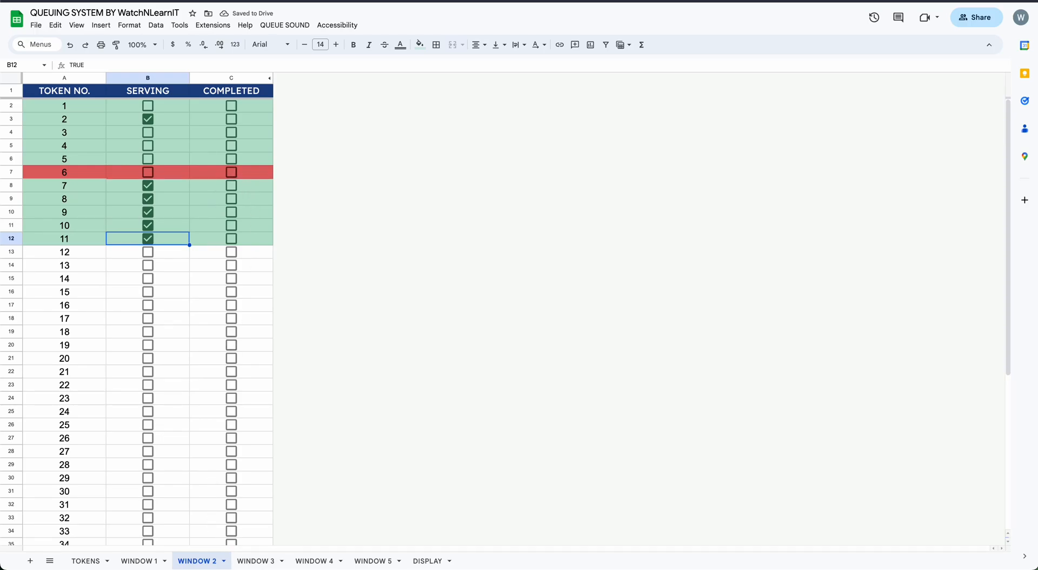
left_click(256, 561)
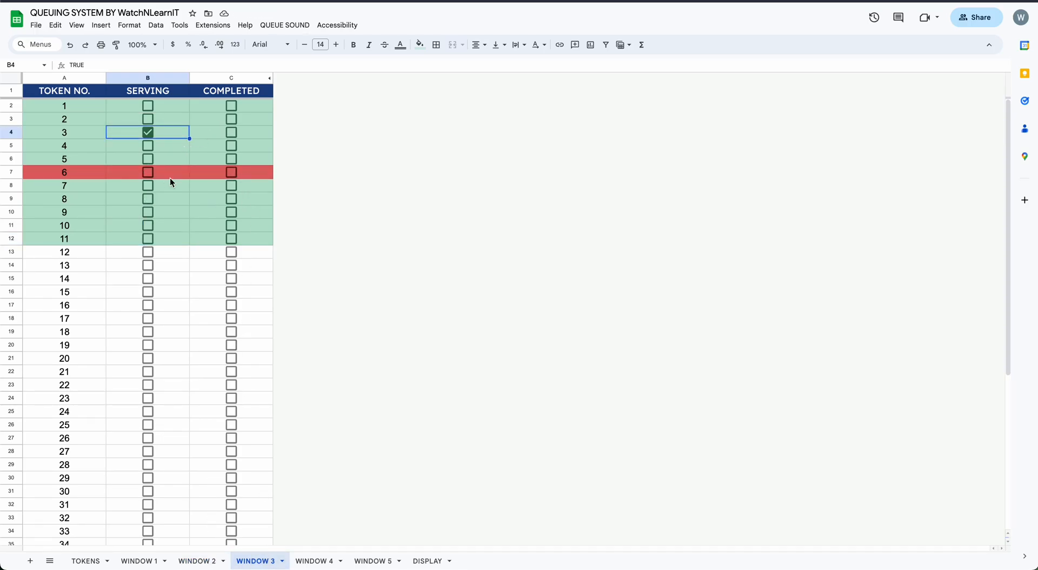
Step: Tick COMPLETED for tokens 7–11 on WINDOW 2, leaving only tokens 1–5 on the display
left_click(373, 560)
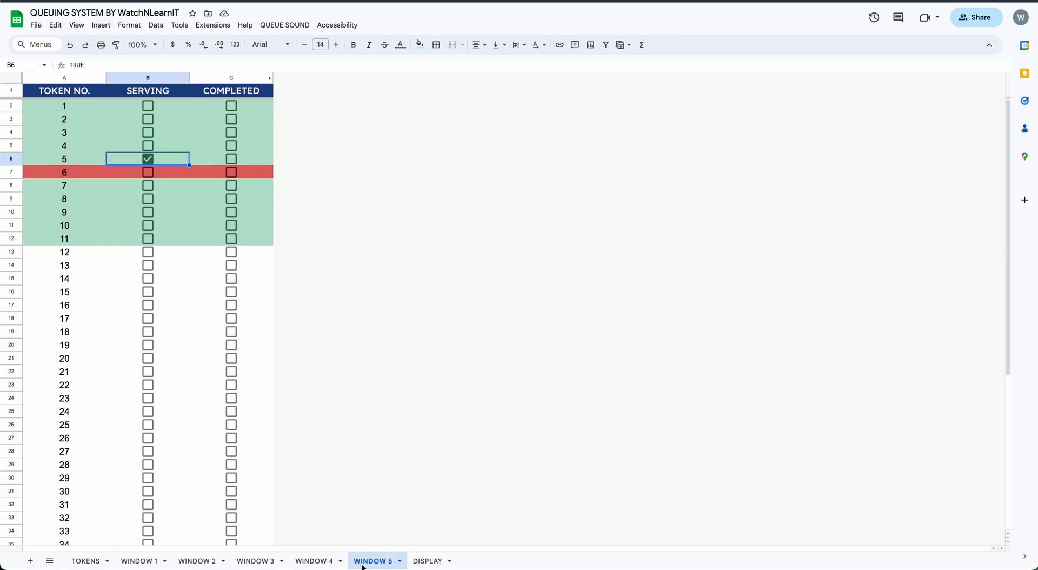
left_click(139, 560)
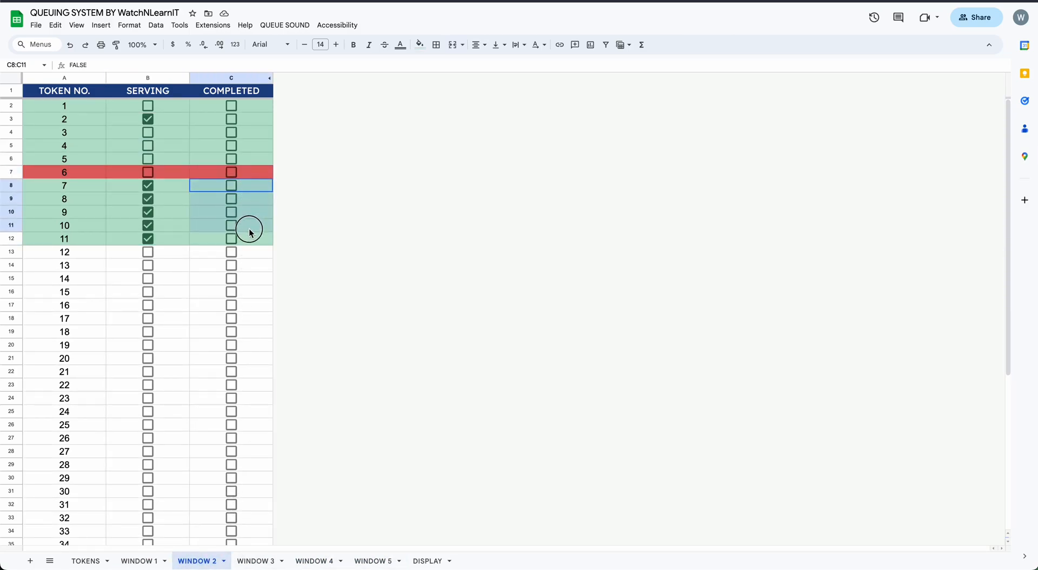
type("b")
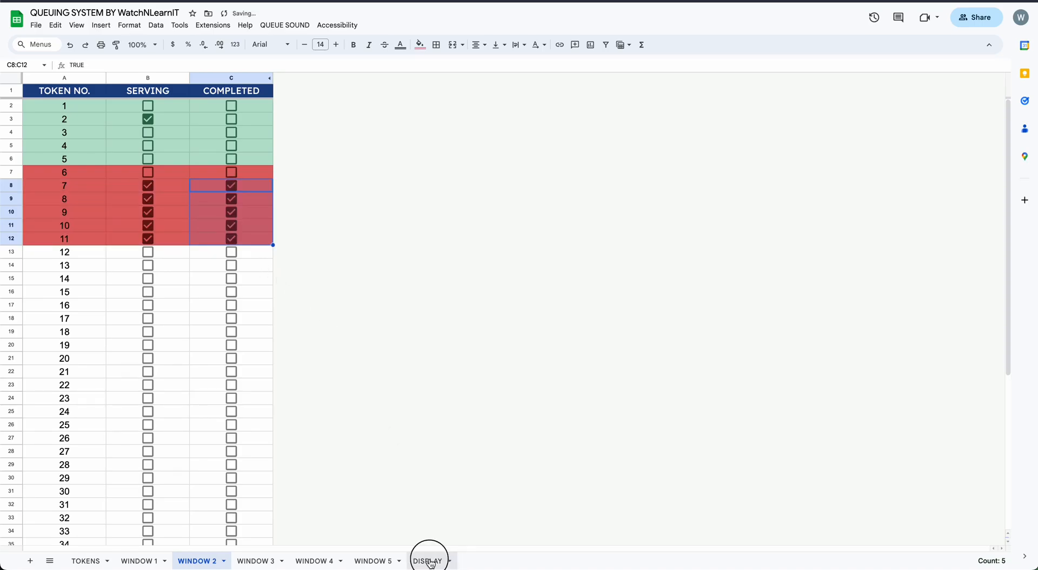
left_click(427, 560)
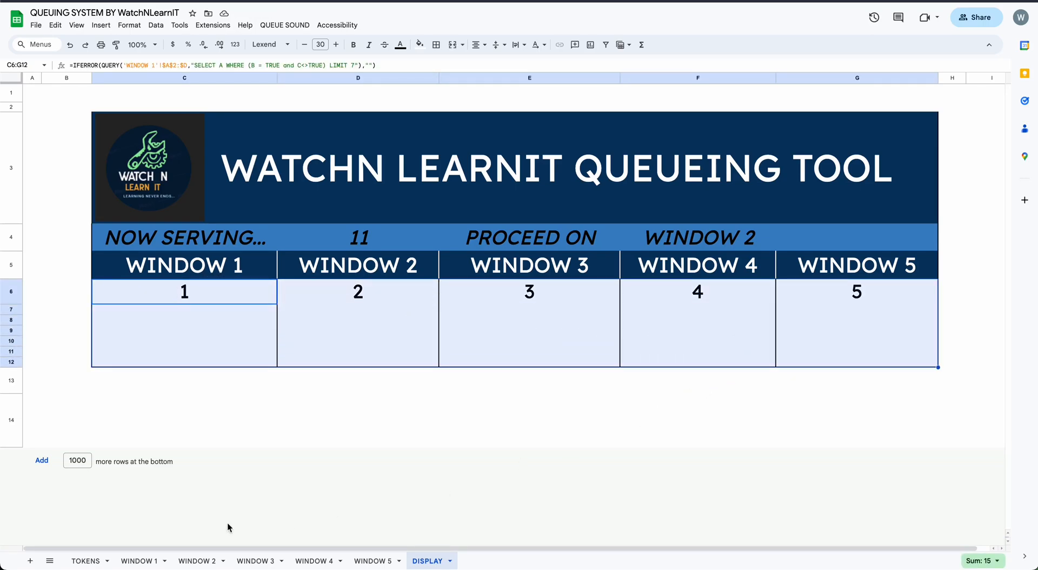
left_click(85, 560)
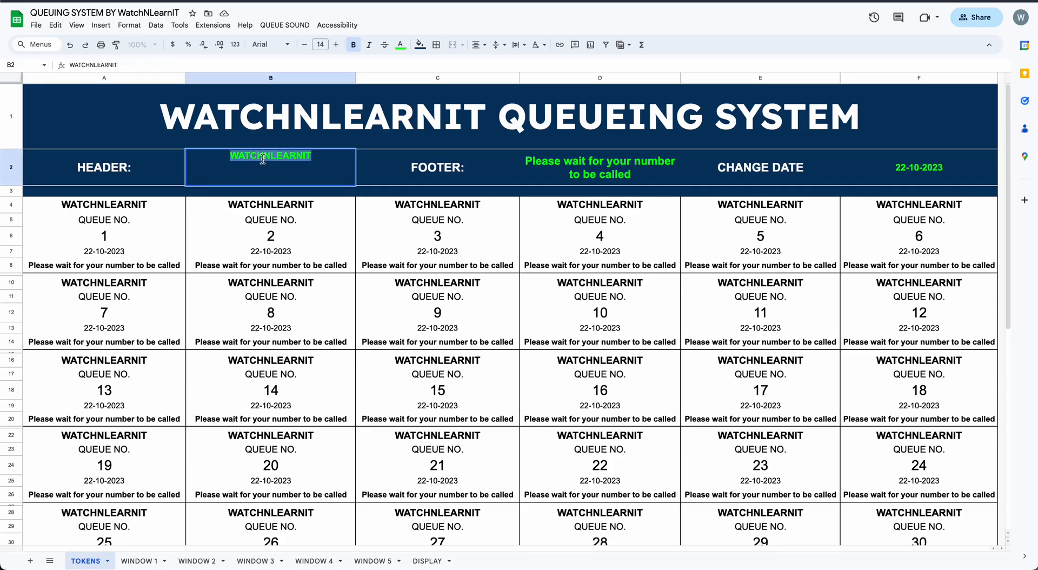
Step: Set token header 'change to your store name', footer 'anything for footer' and date 12-01-2024
type("change to your store name")
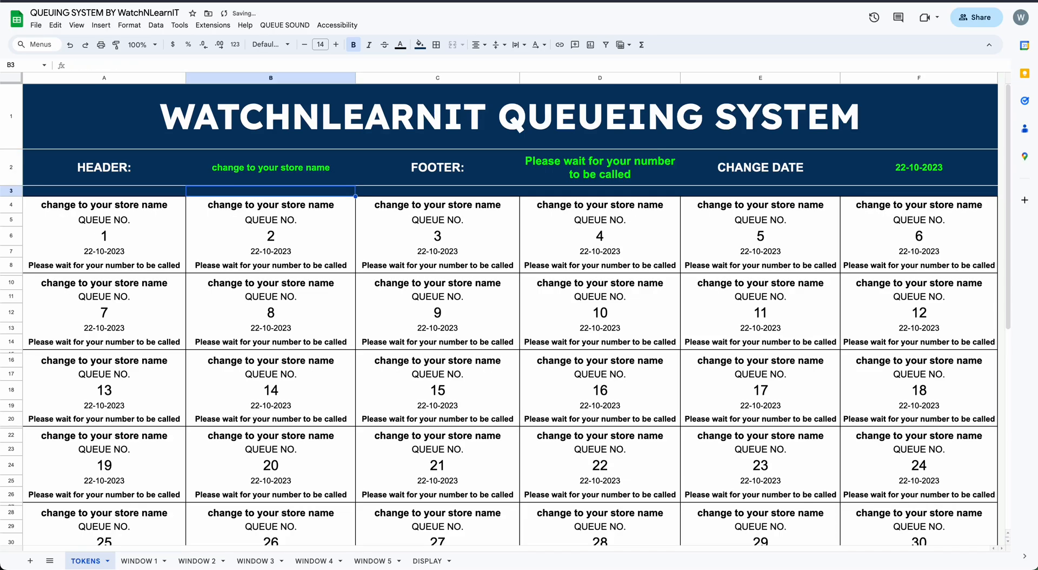
left_click(599, 167)
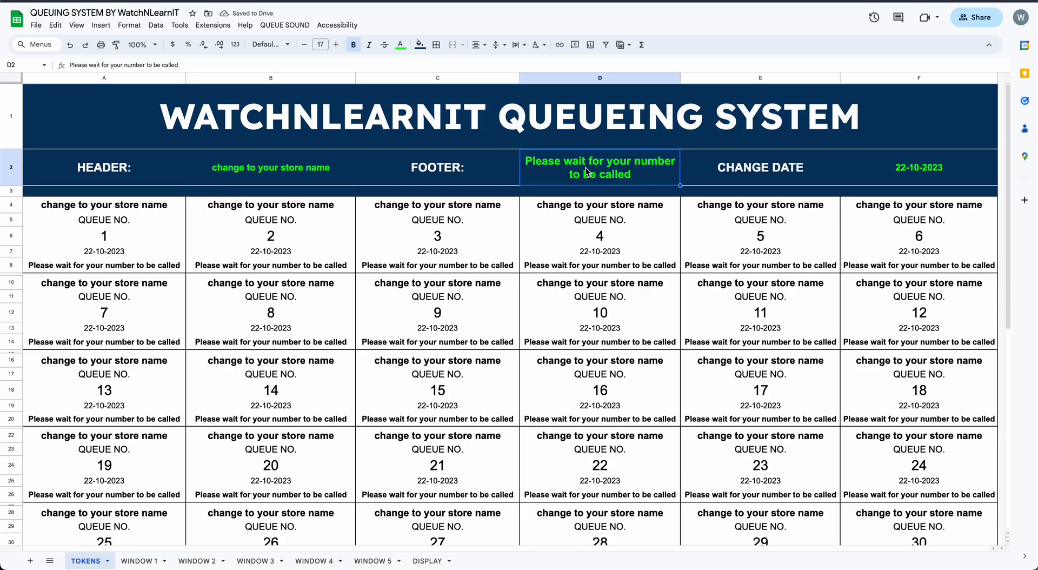
type("anything for footer")
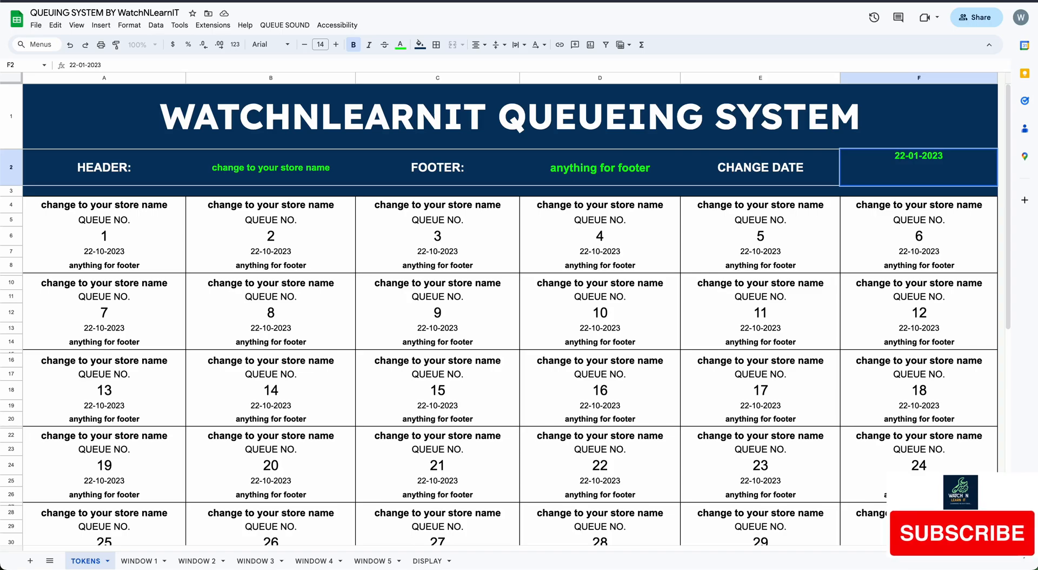
type("12-01-2023")
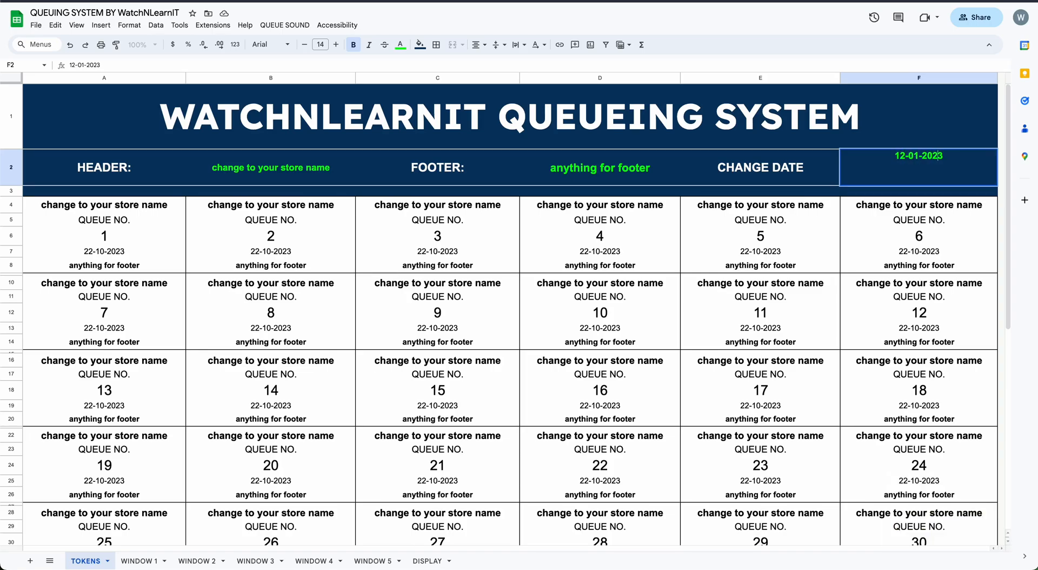
type("12-01-2024")
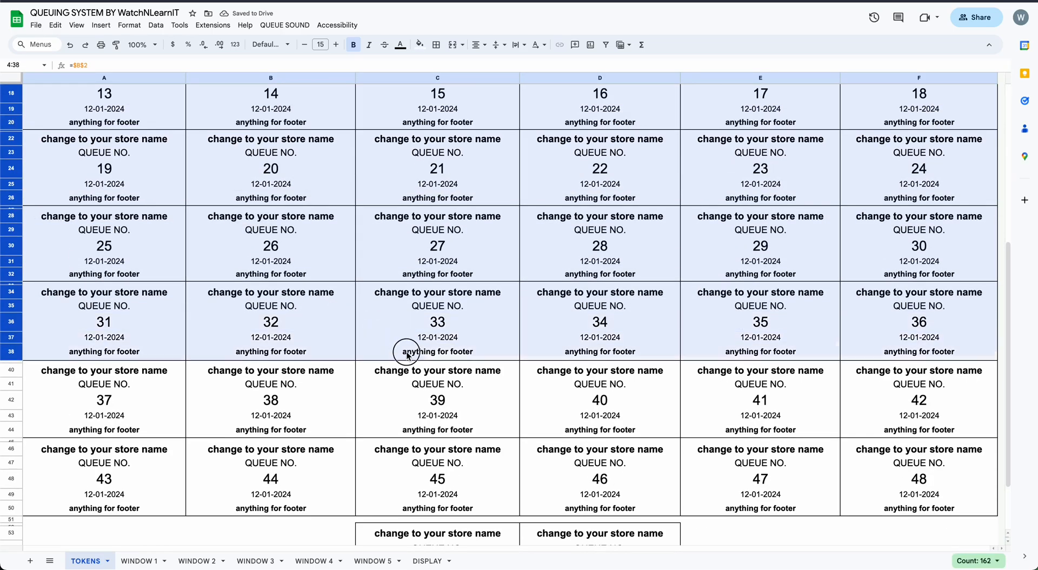
scroll("down", 3)
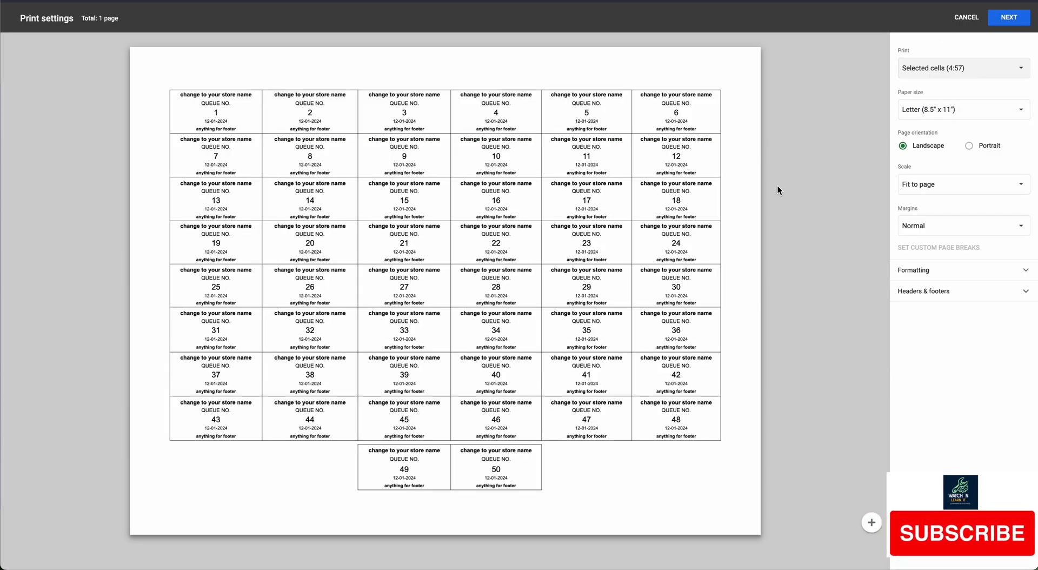
left_click(965, 17)
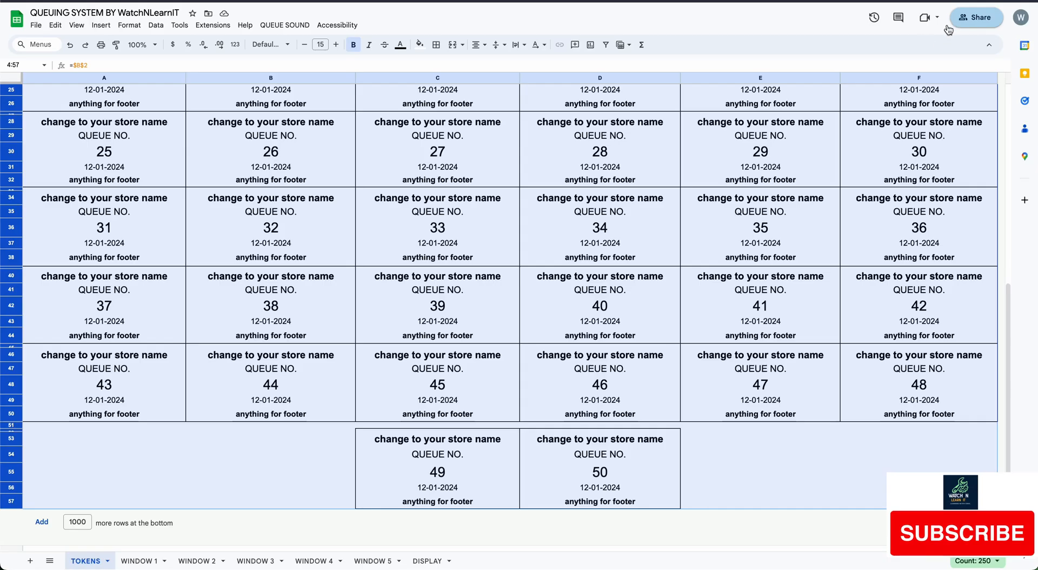